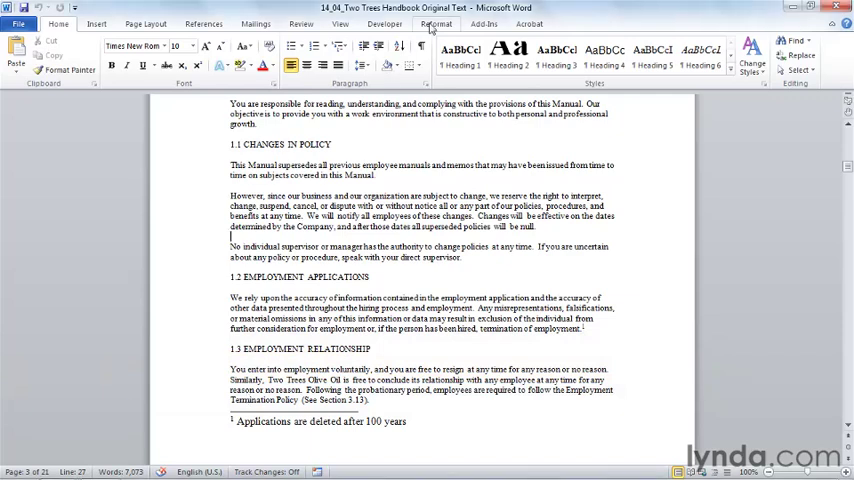
# Step: Switch to the custom Reformat tab to show its formatting commands
pyautogui.click(444, 24)
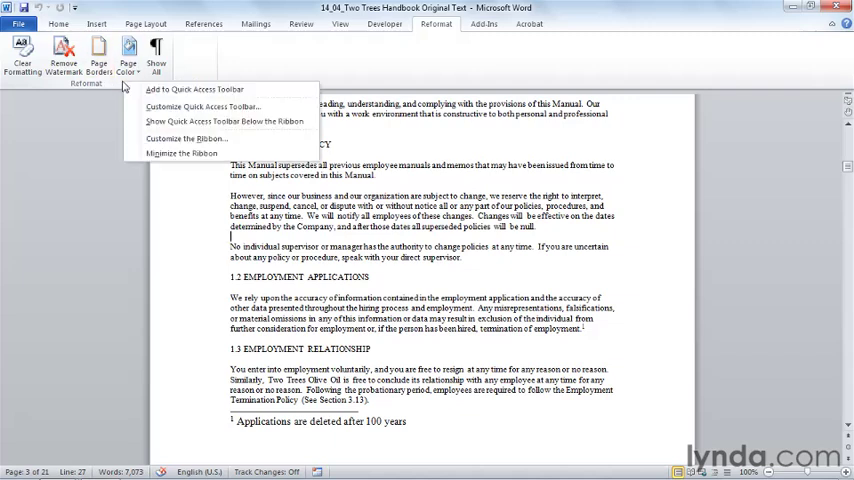
# Step: From the Macros command list, add the SingleSpace macro to New Group (Custom) under Reformat
pyautogui.click(184, 136)
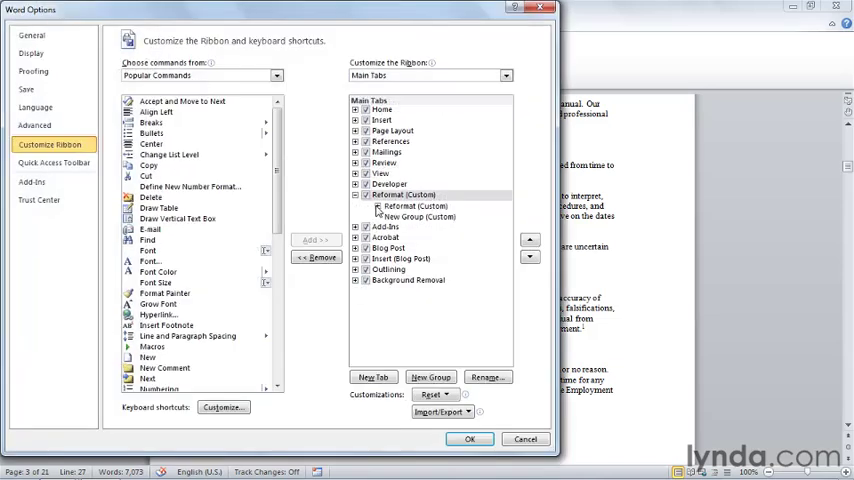
pyautogui.click(364, 196)
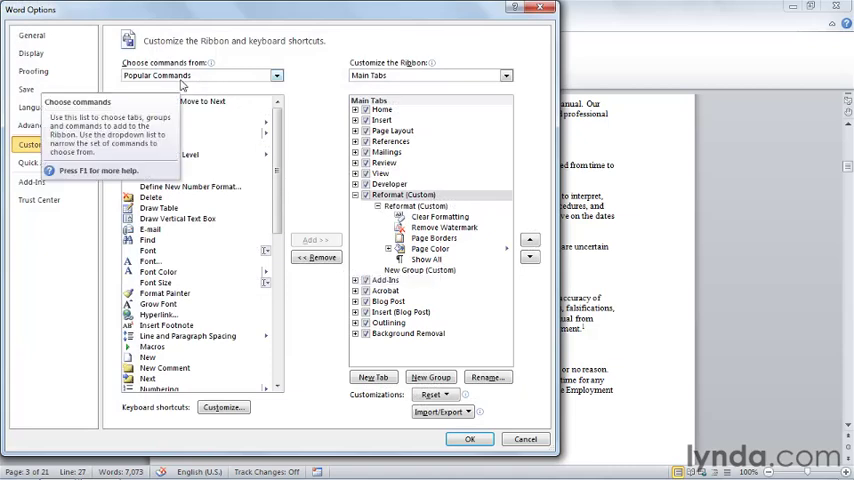
pyautogui.click(272, 76)
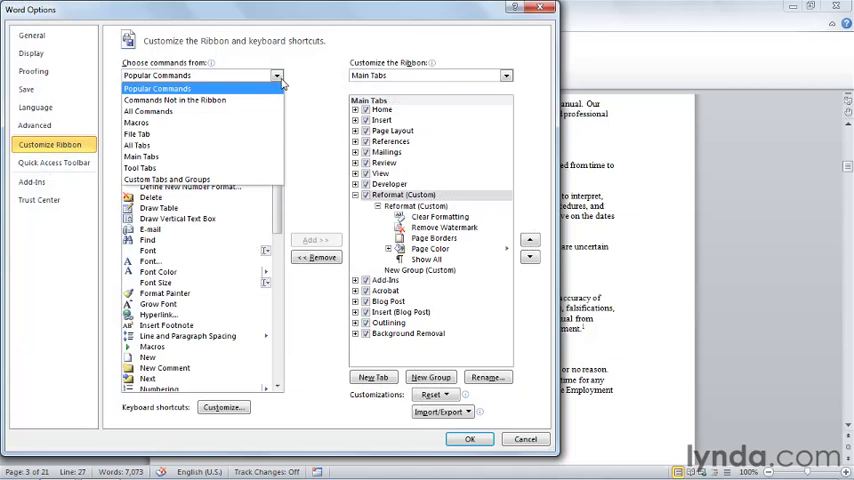
pyautogui.moveTo(144, 128)
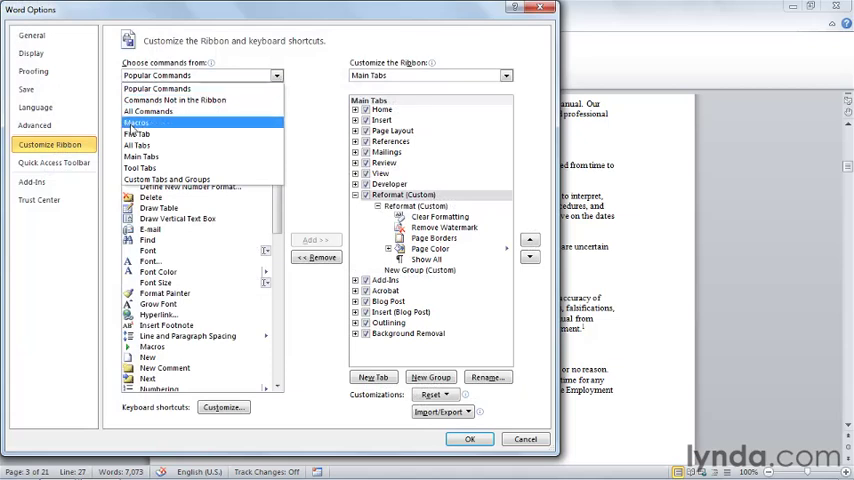
pyautogui.click(140, 128)
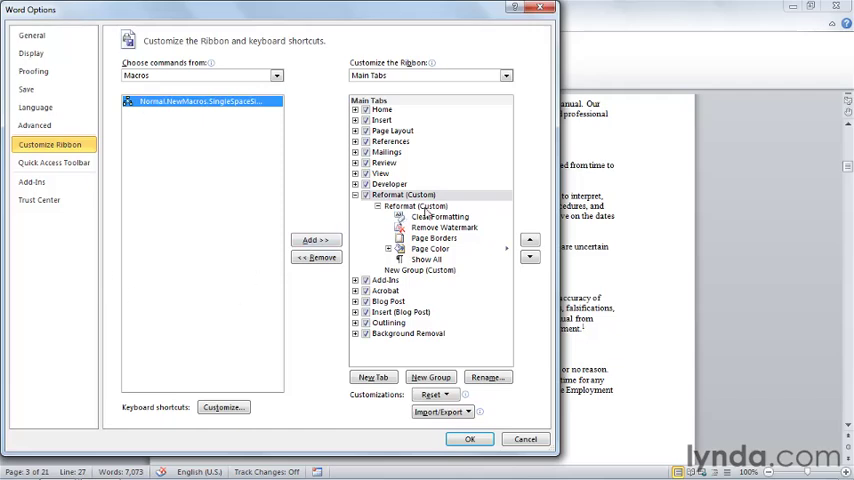
pyautogui.click(404, 204)
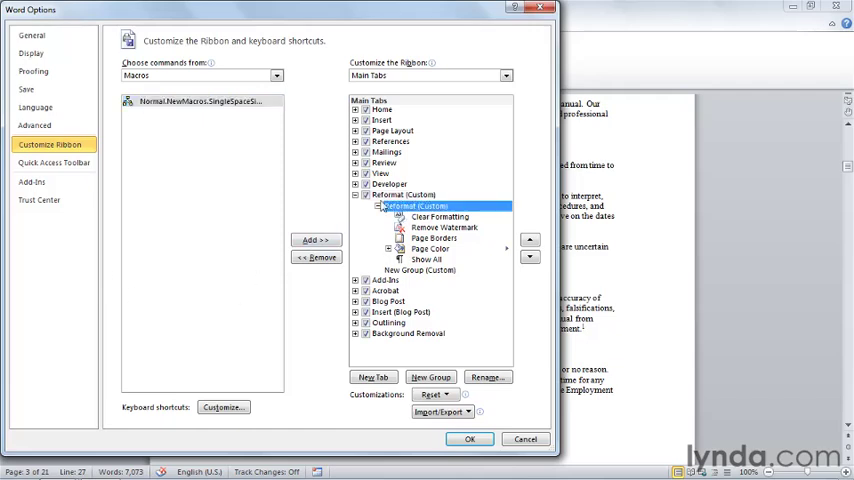
pyautogui.click(312, 240)
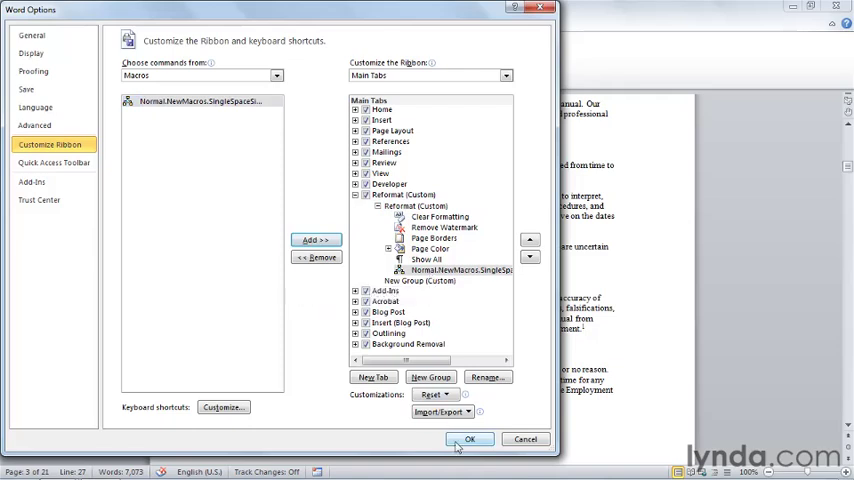
# Step: Confirm Word Options so the macro button appears in the Reformat tab's new group
pyautogui.click(476, 440)
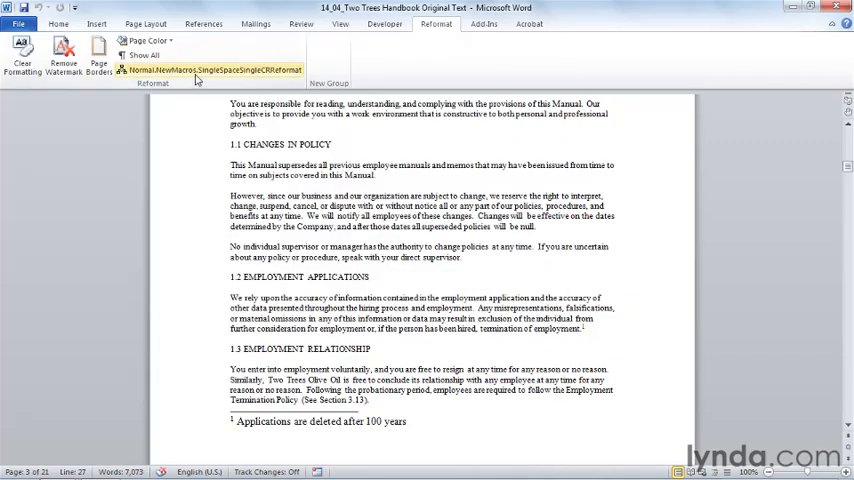
pyautogui.moveTo(180, 90)
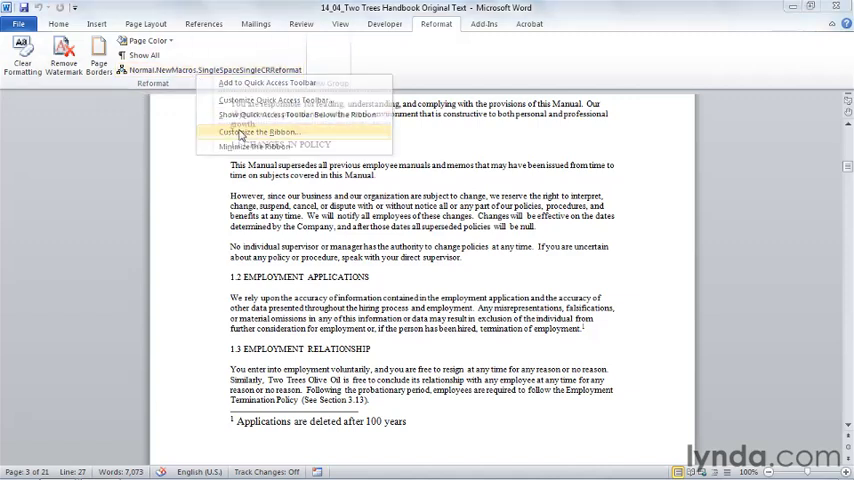
# Step: Reopen Customize Ribbon and select the added macro entry under New Group for renaming
pyautogui.click(266, 132)
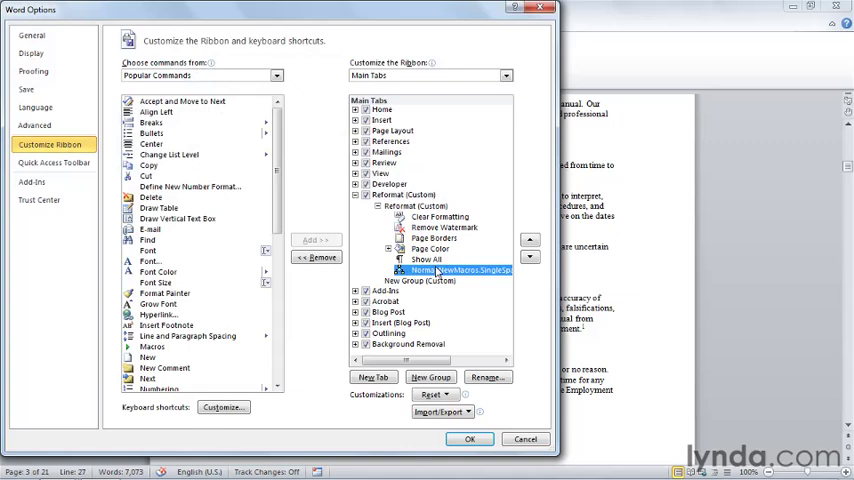
pyautogui.click(488, 376)
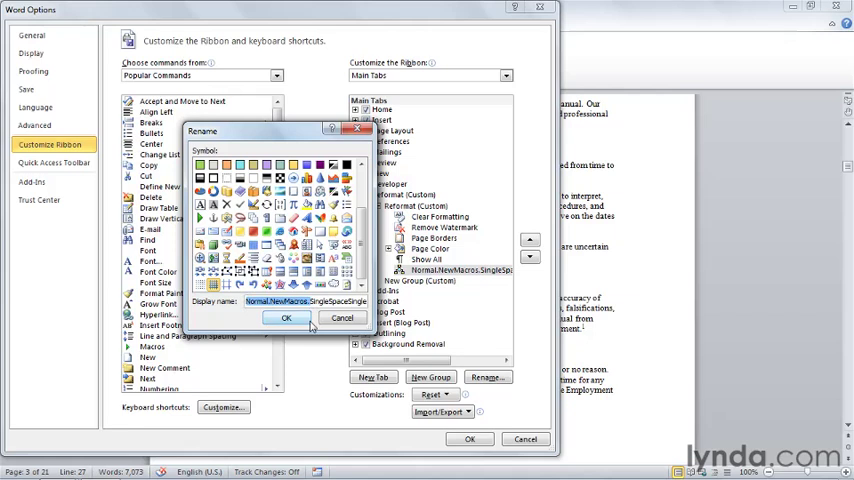
# Step: Name the macro button Remove Doubles with a new icon and apply it to the ribbon
pyautogui.write('SingleSpaceSingleCRReformat')
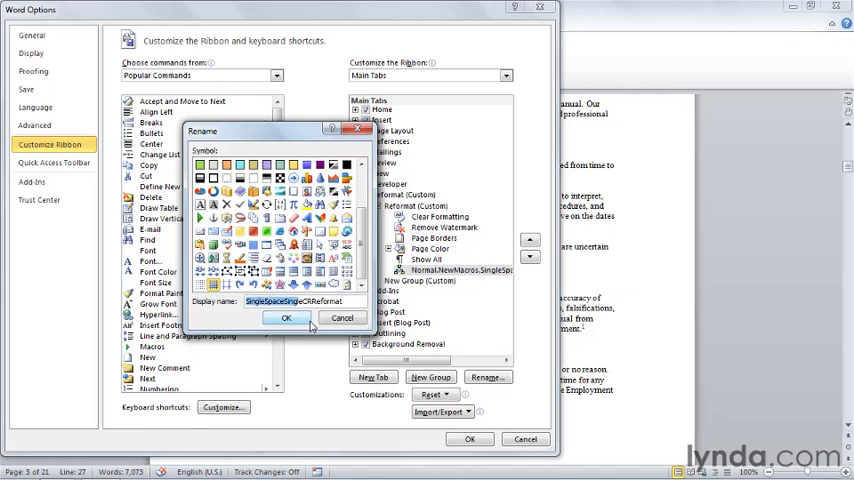
pyautogui.write('Reformat')
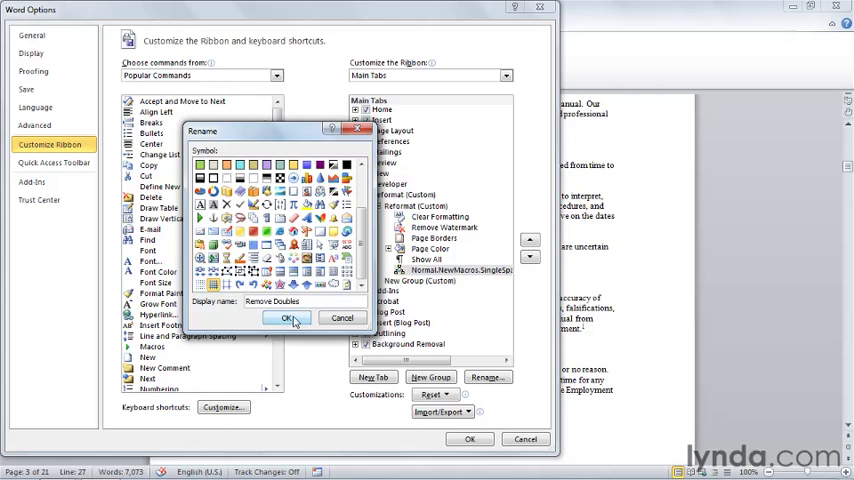
pyautogui.click(288, 318)
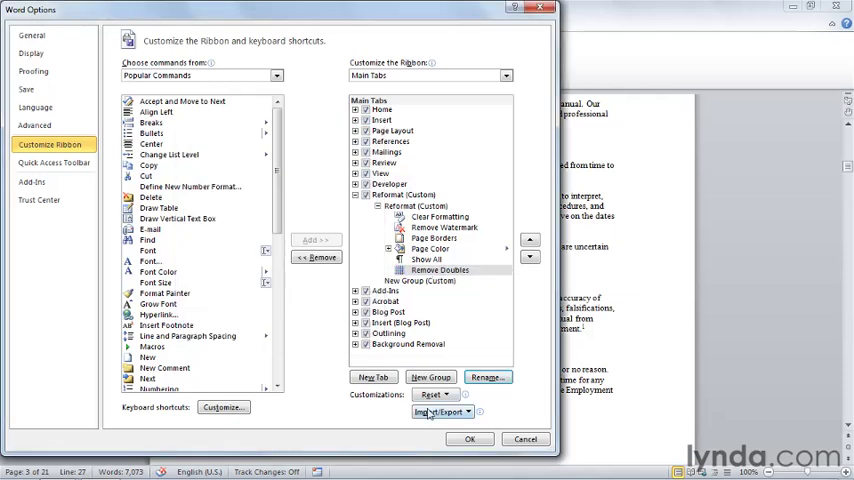
pyautogui.click(470, 438)
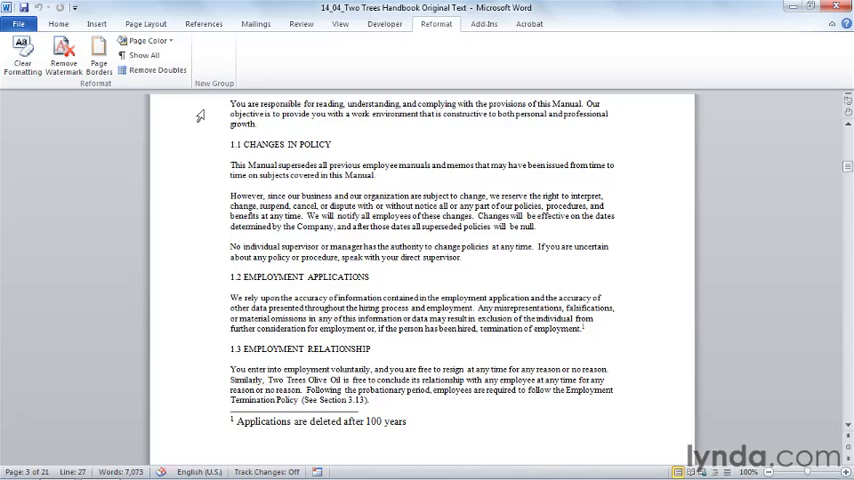
pyautogui.moveTo(164, 72)
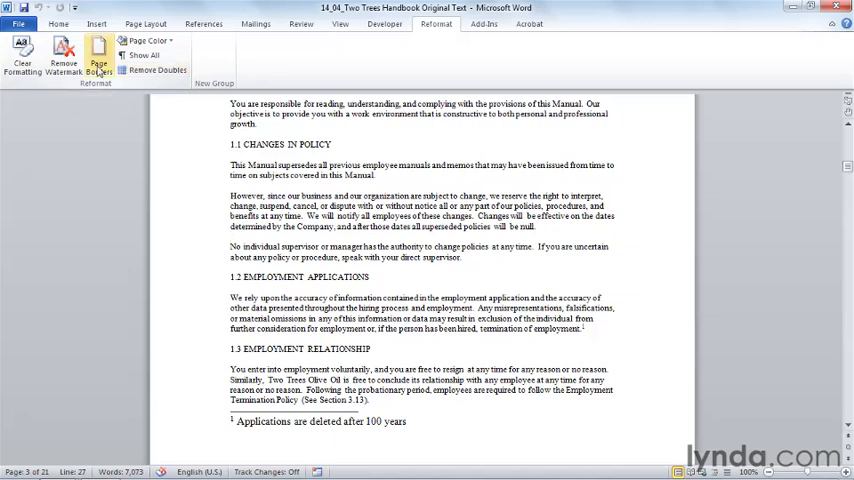
pyautogui.moveTo(430, 28)
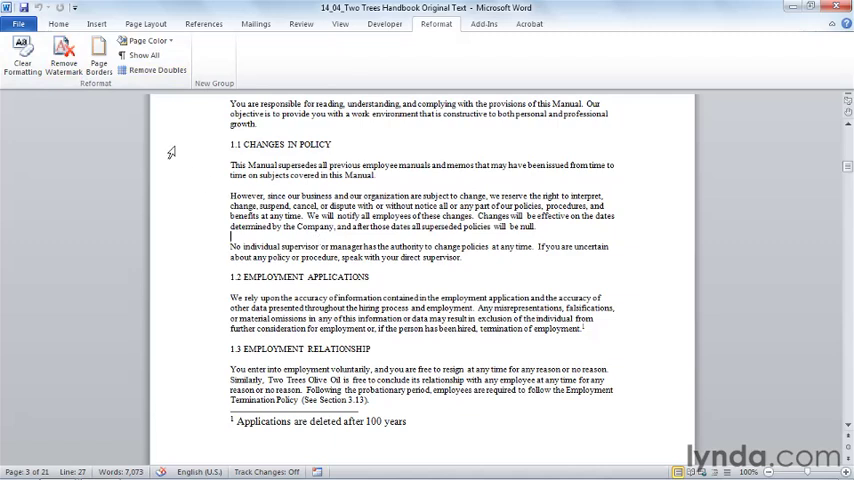
# Step: Run the Remove Doubles button on the handbook from the Reformat tab
pyautogui.click(146, 54)
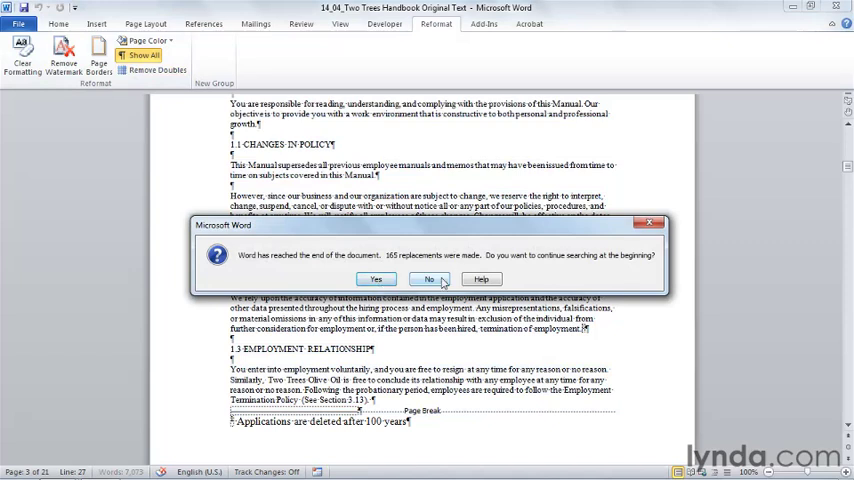
# Step: Continue replacements from the document start, check the result, and return to the Home tab
pyautogui.click(376, 278)
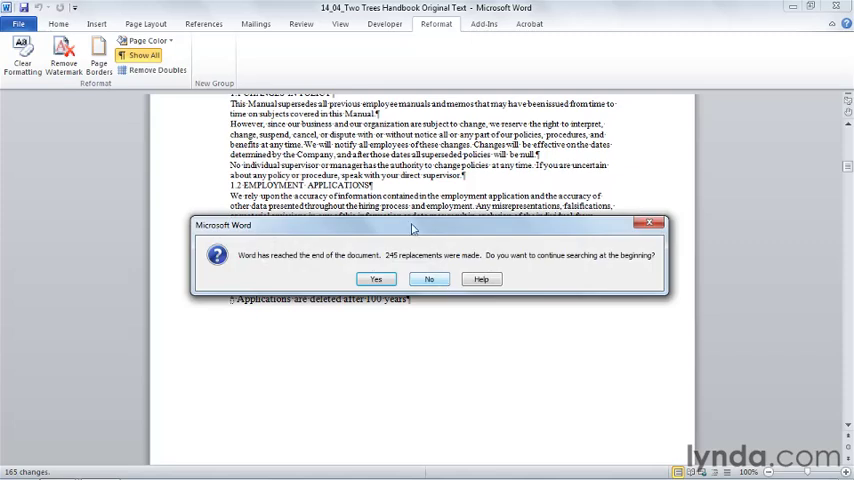
pyautogui.moveTo(428, 280)
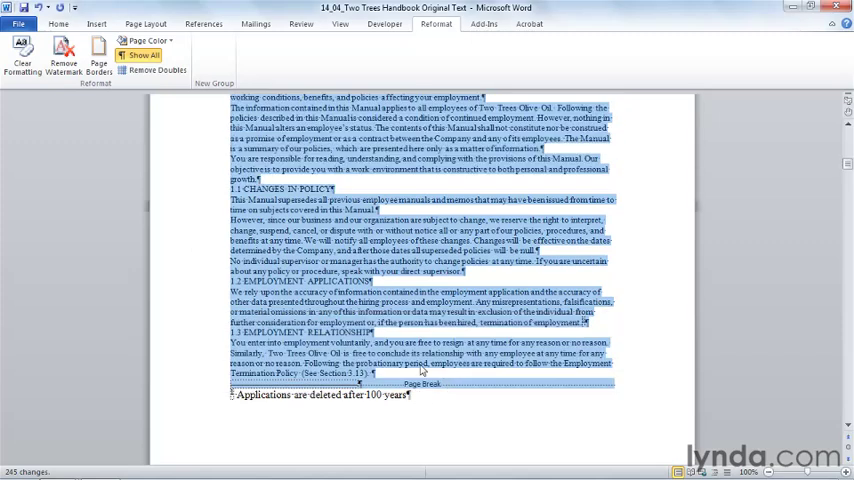
pyautogui.scroll(-3)
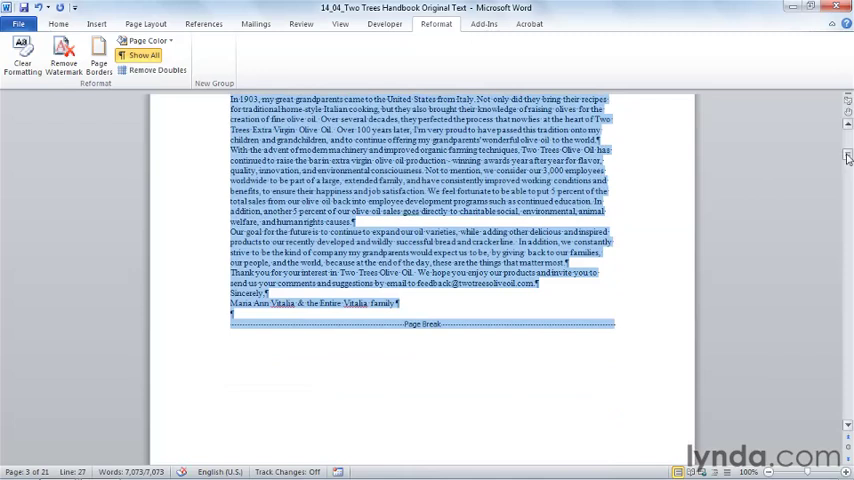
pyautogui.scroll(3)
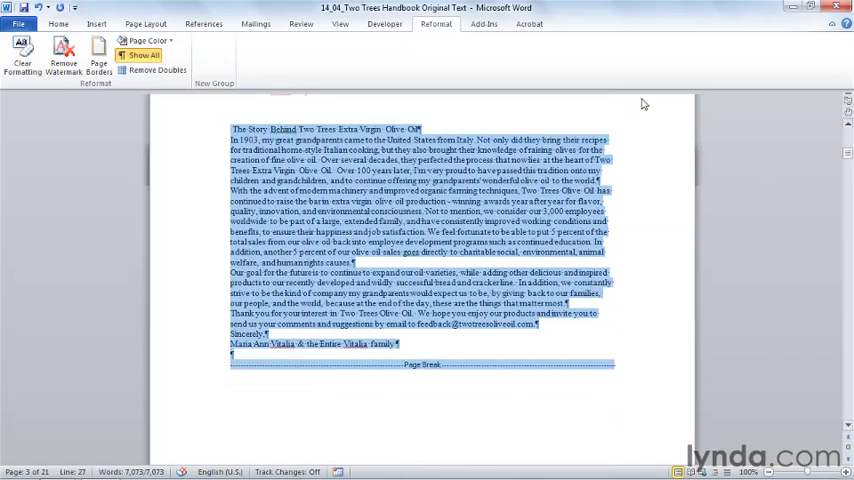
pyautogui.click(76, 20)
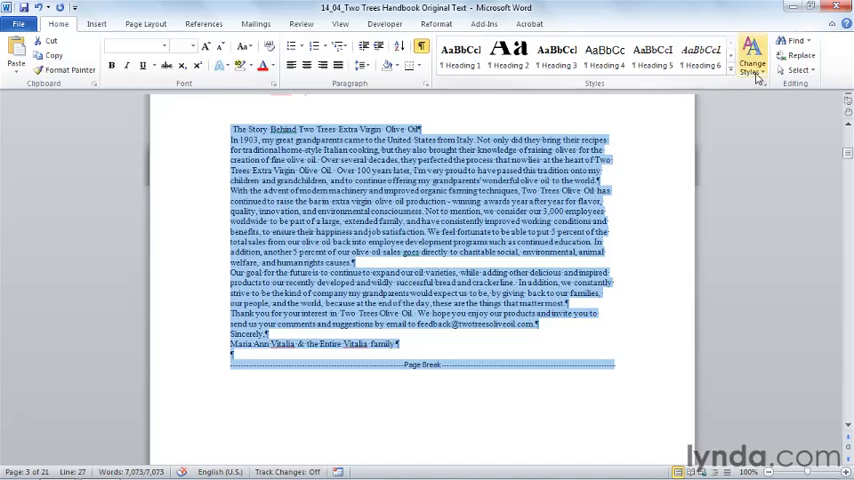
# Step: Preview Fancy, Manuscript and other Style Sets via Change Styles, then return to Reformat unapplied
pyautogui.click(754, 50)
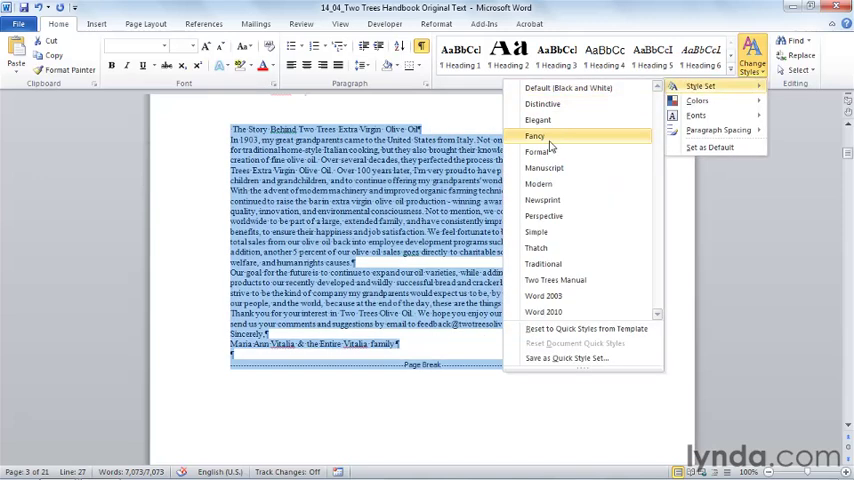
pyautogui.click(534, 152)
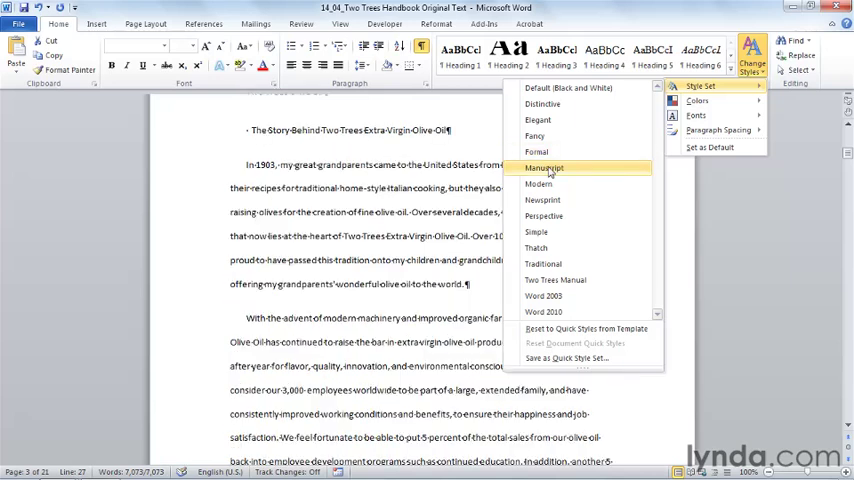
pyautogui.moveTo(544, 200)
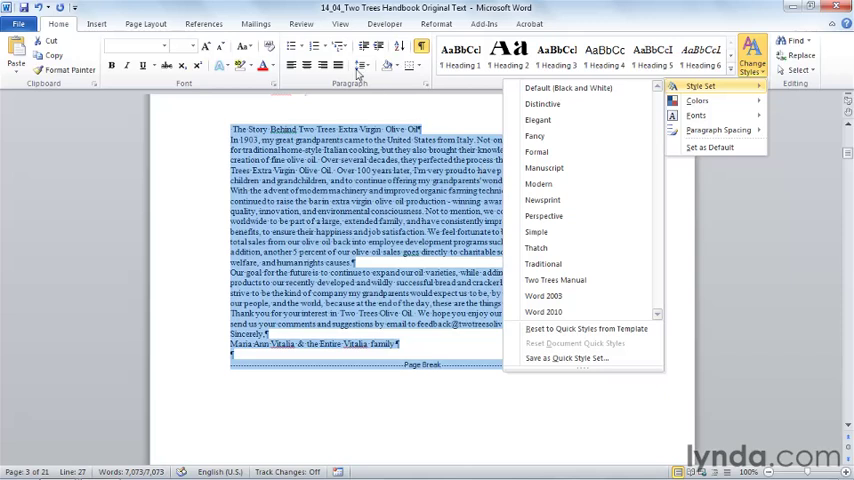
pyautogui.click(434, 22)
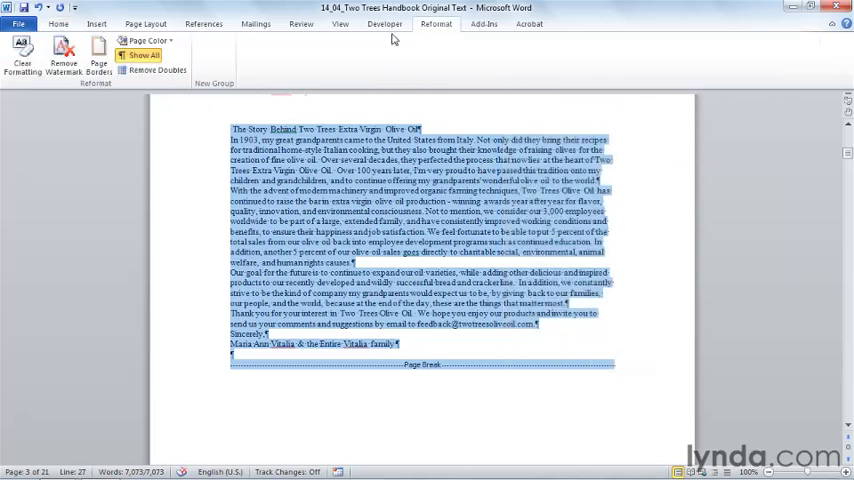
pyautogui.moveTo(302, 64)
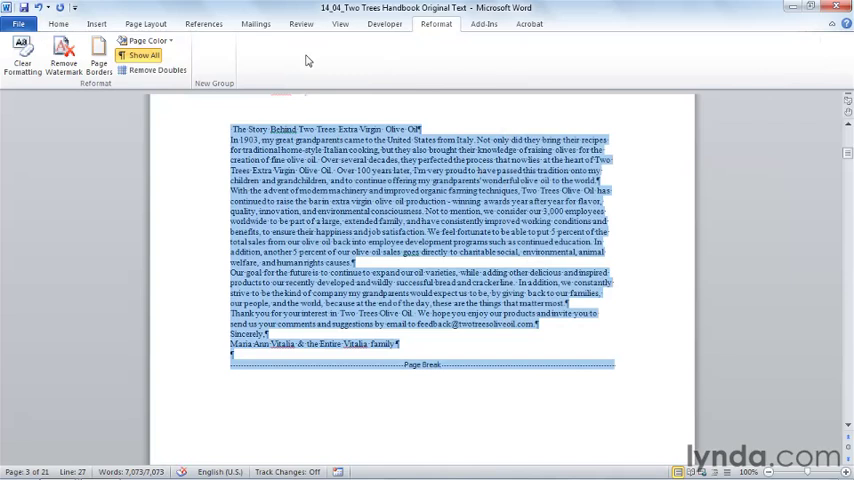
pyautogui.moveTo(160, 76)
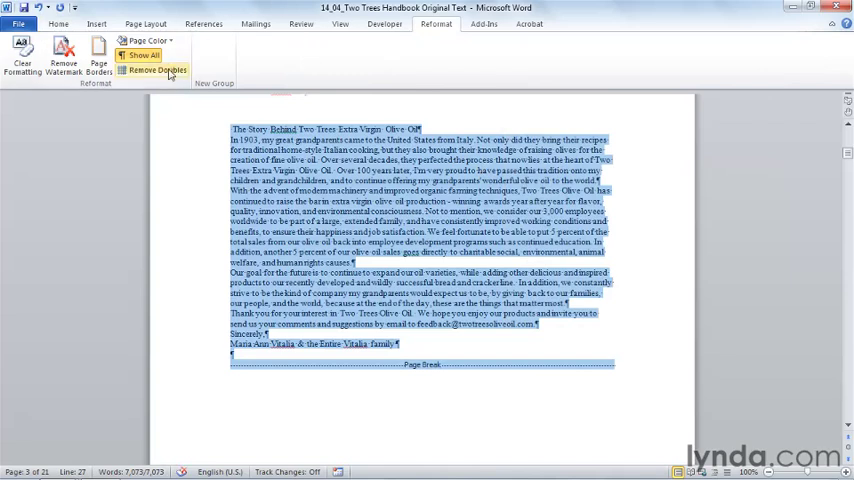